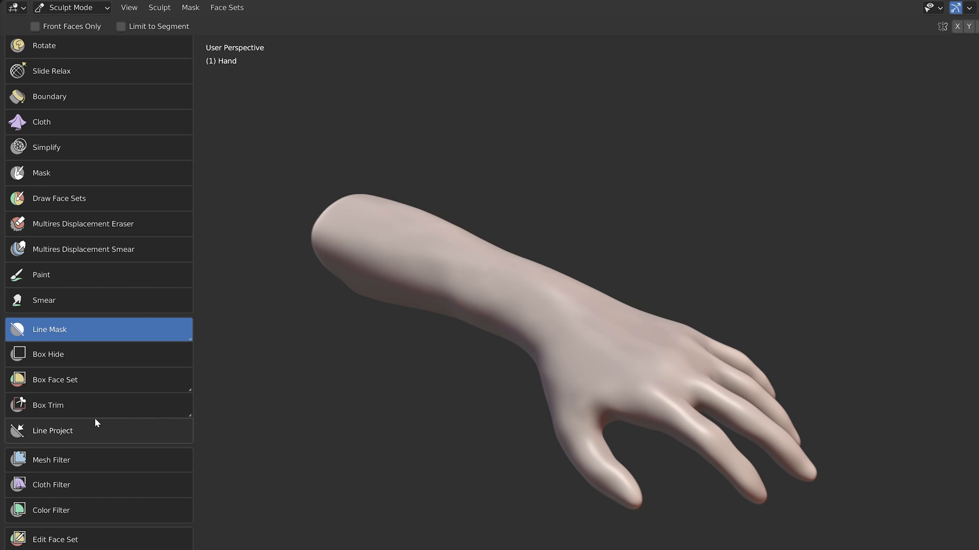
pyautogui.moveTo(325, 417)
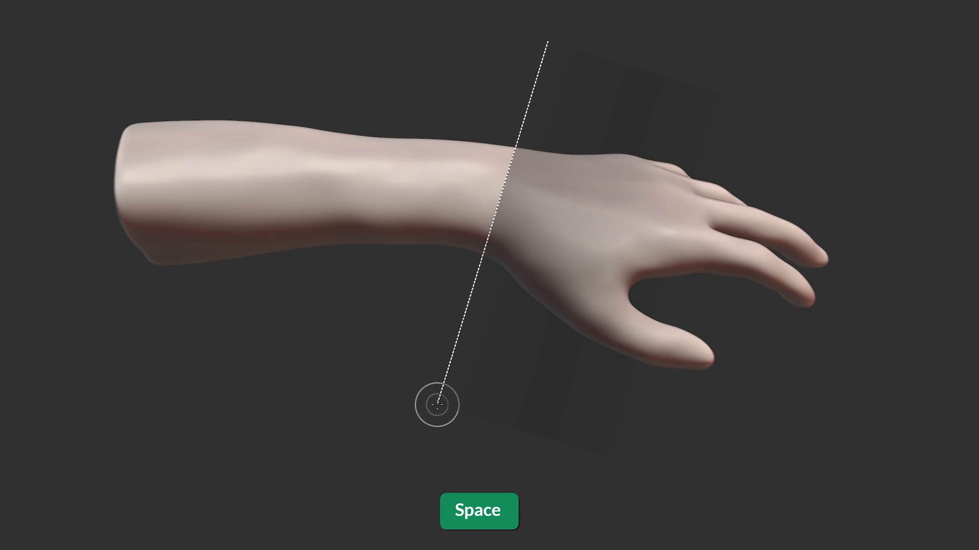
# Reposition the line mask across the wrist so only the hand side is masked
pyautogui.press('space')
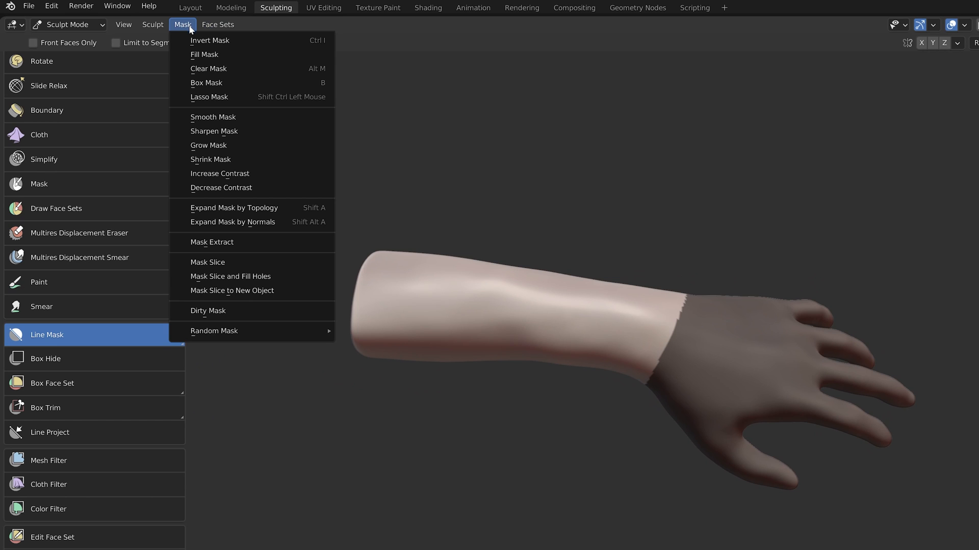
pyautogui.moveTo(232, 290)
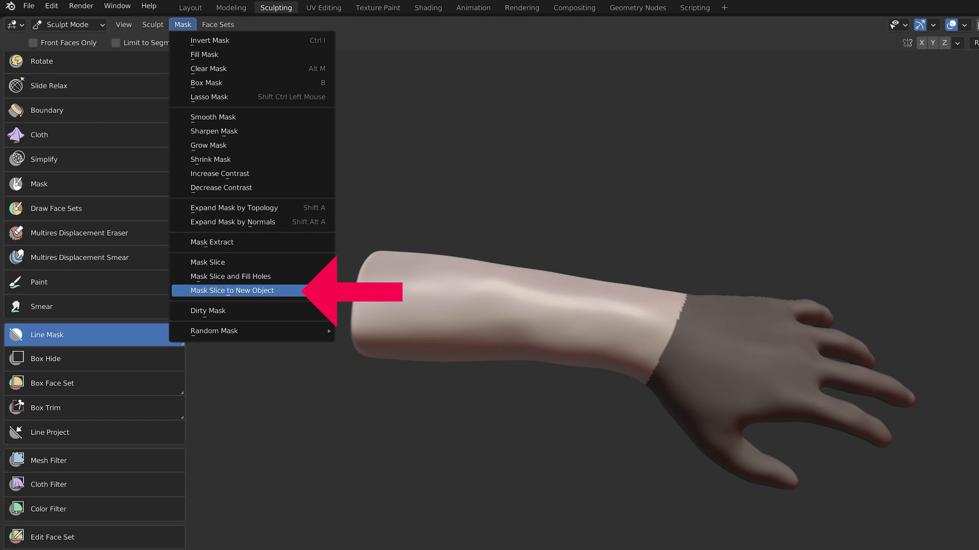
# Use Mask Slice to New Object to cut the masked hand off at the wrist
pyautogui.click(236, 290)
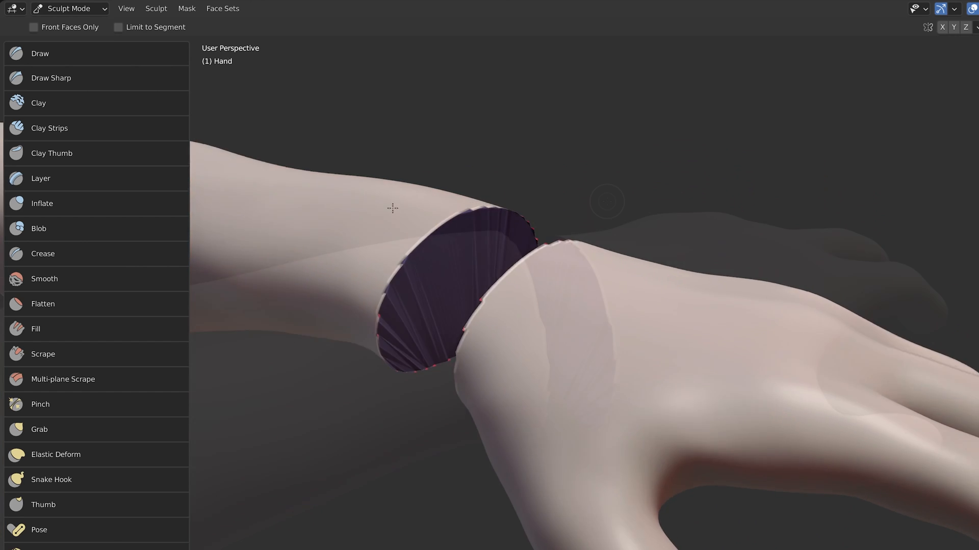
# Create a face set from the masked region using Face Set from Masked
pyautogui.click(222, 8)
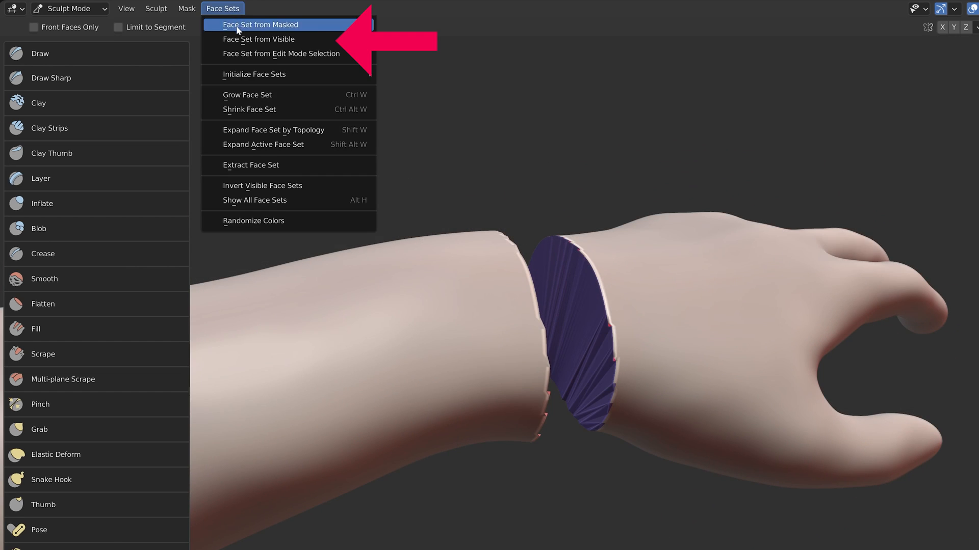
pyautogui.click(260, 24)
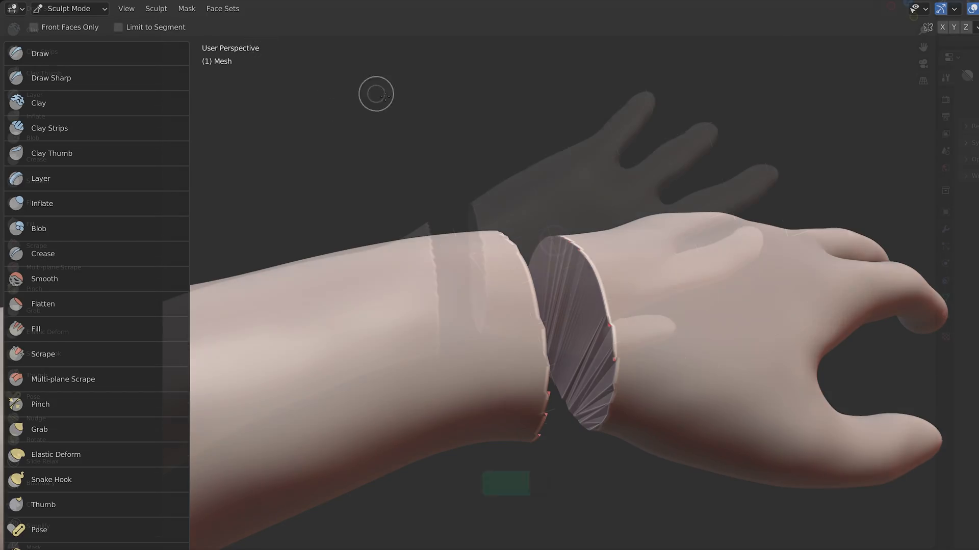
# Voxel-remesh the separated hand at 0.004 m voxel size to close the wrist
pyautogui.press('shift+r')
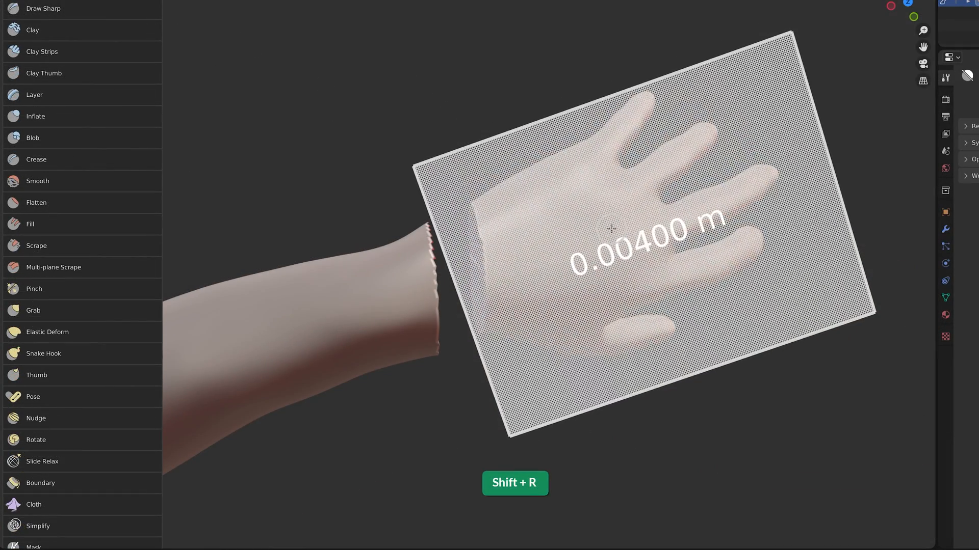
pyautogui.press('Ctrl+R')
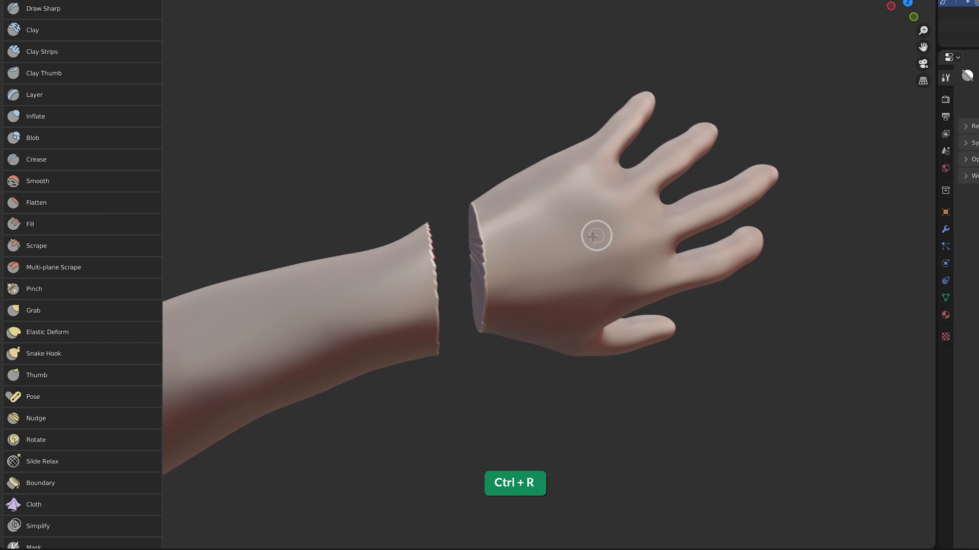
pyautogui.press('alt+m')
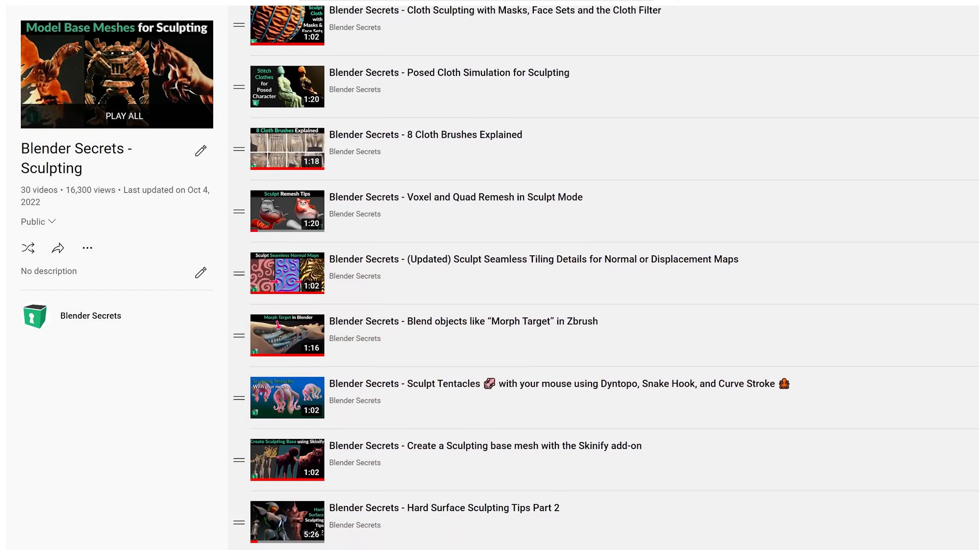
pyautogui.scroll(-3)
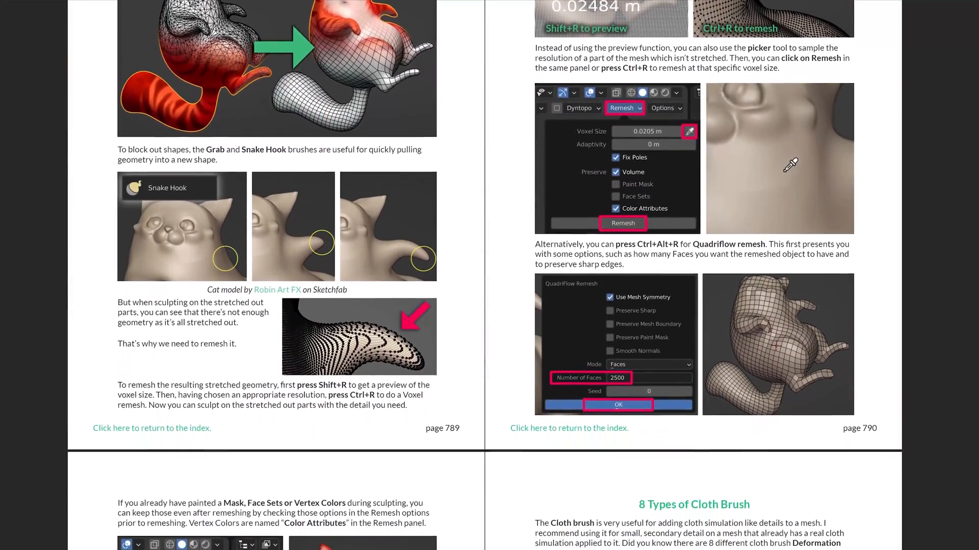
pyautogui.scroll(-3)
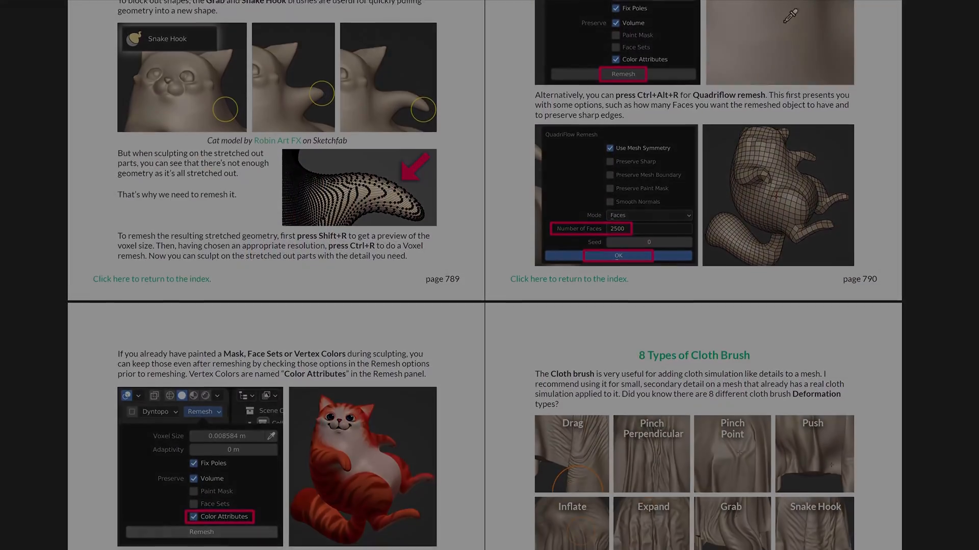